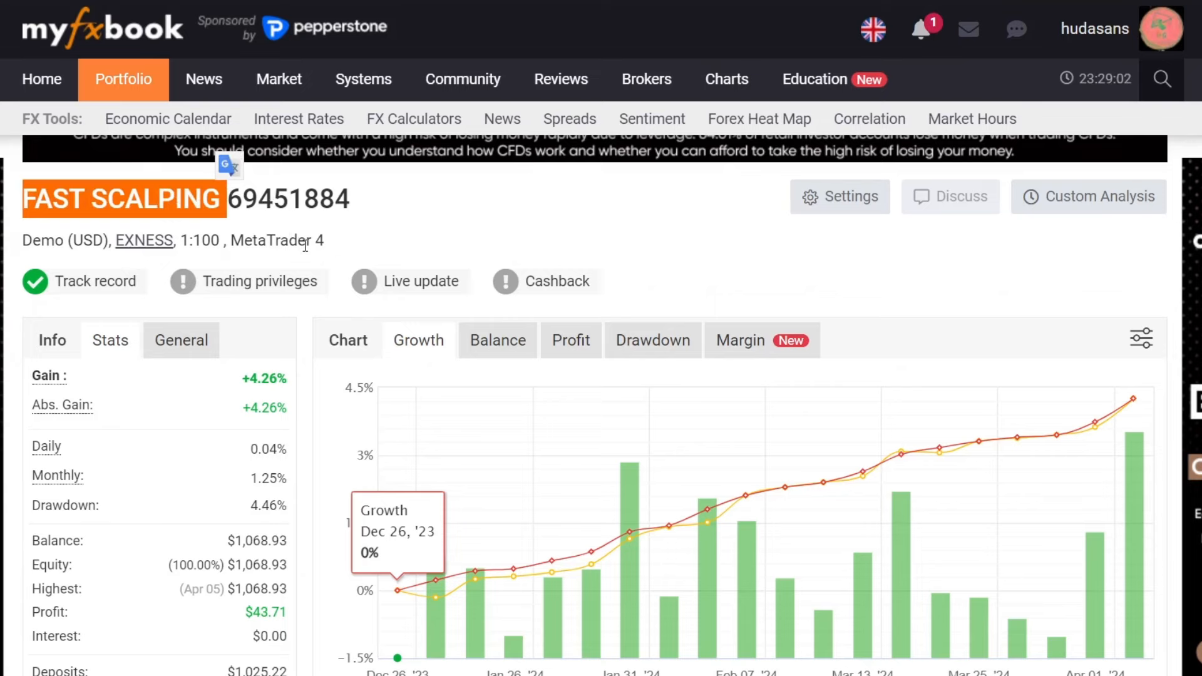
Scroll down to the Monthly Analytics 2024 bars: Jan 1.3%, Feb 0.98%, Mar 1.14%, Apr 0.79%.
scroll("down", 3)
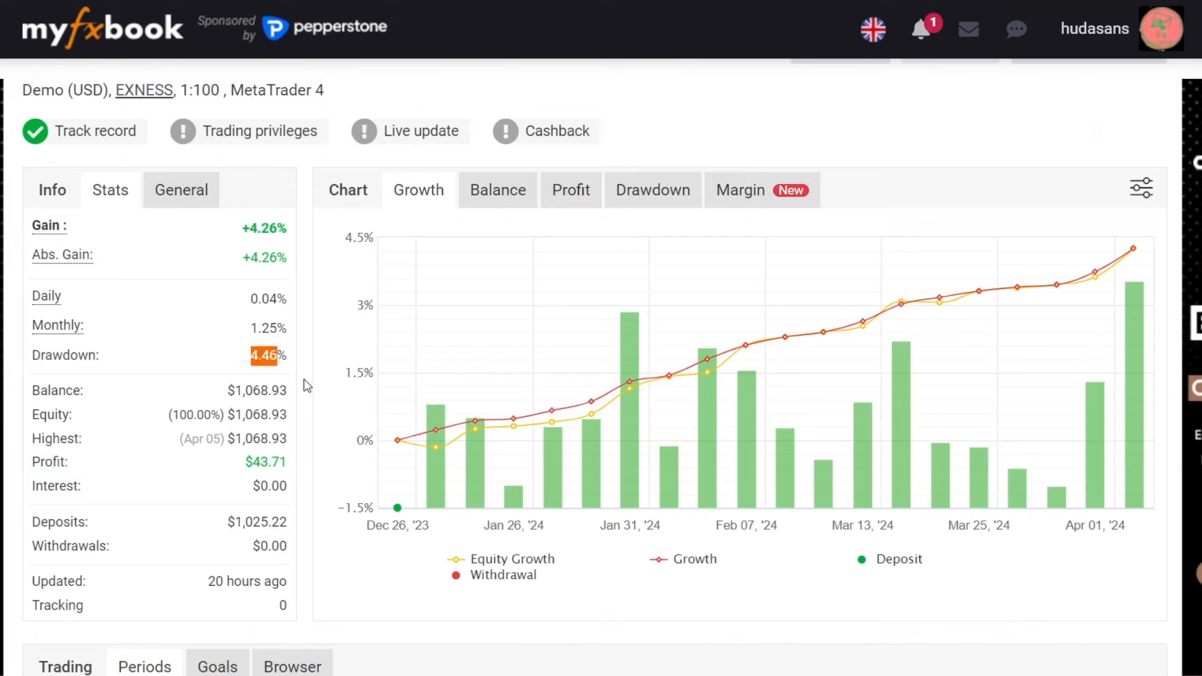
mouse_move(309, 387)
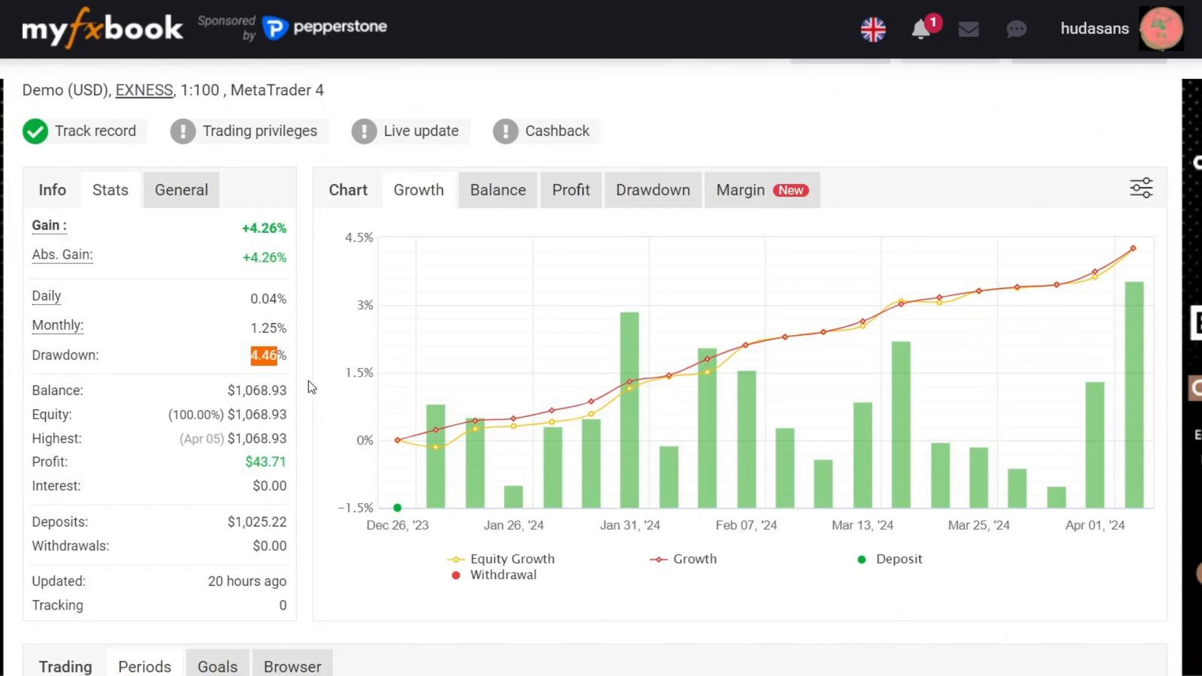
mouse_move(435, 430)
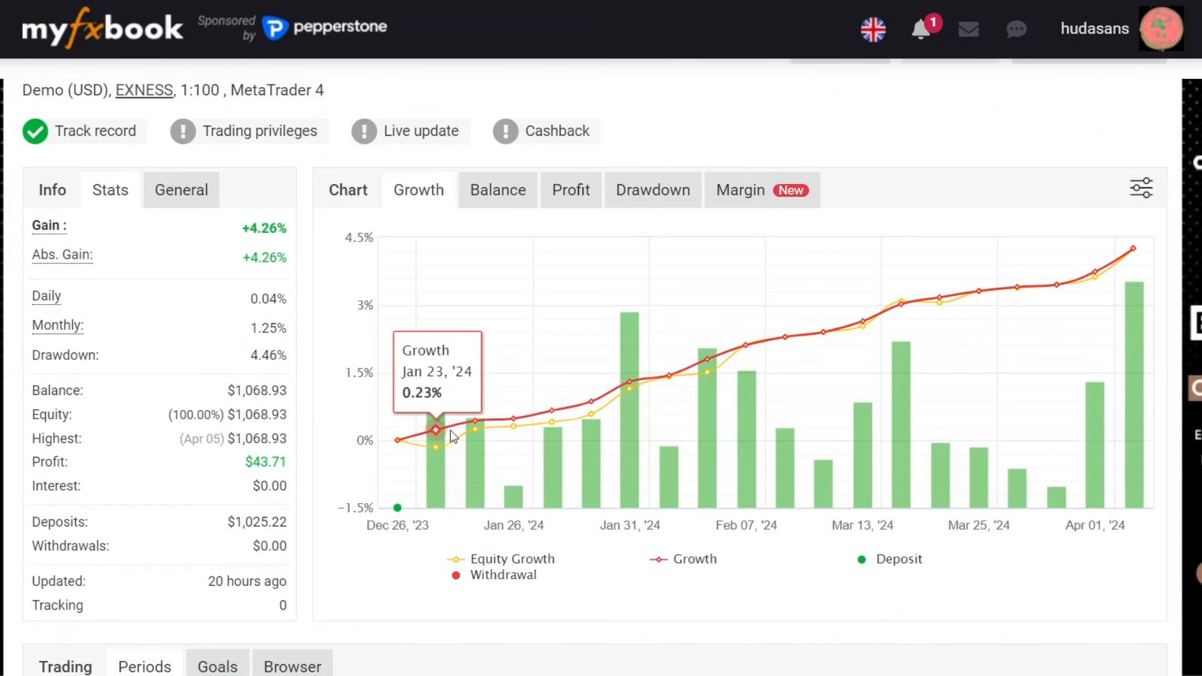
mouse_move(1111, 264)
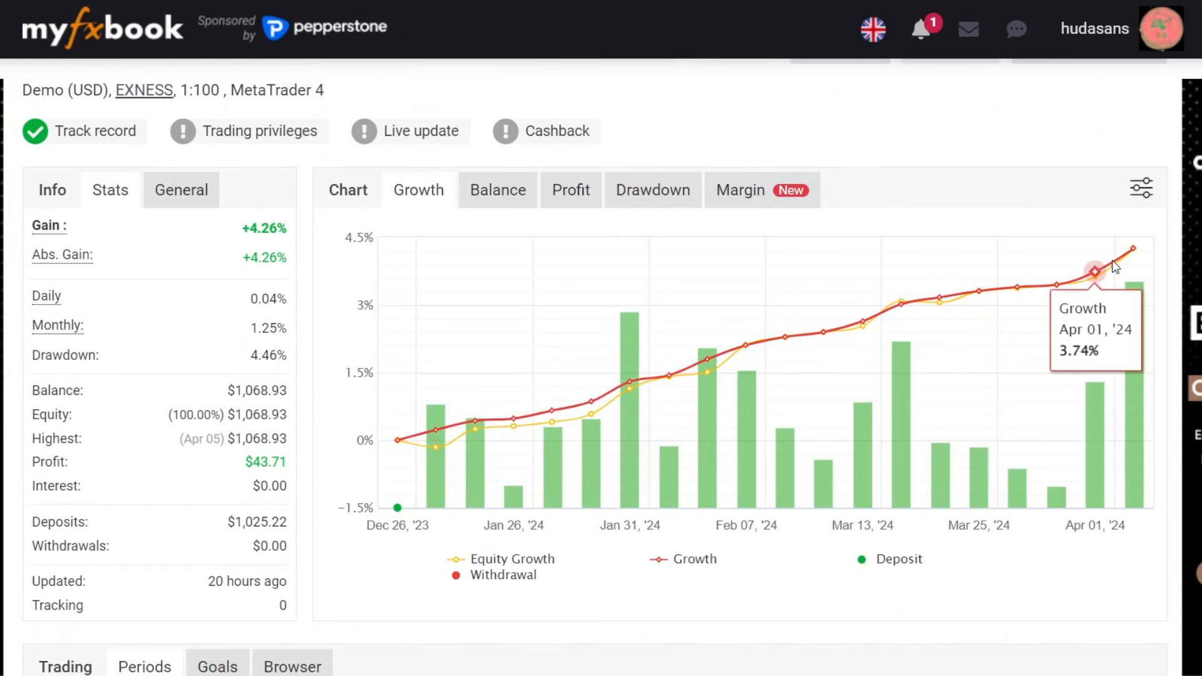
mouse_move(1134, 249)
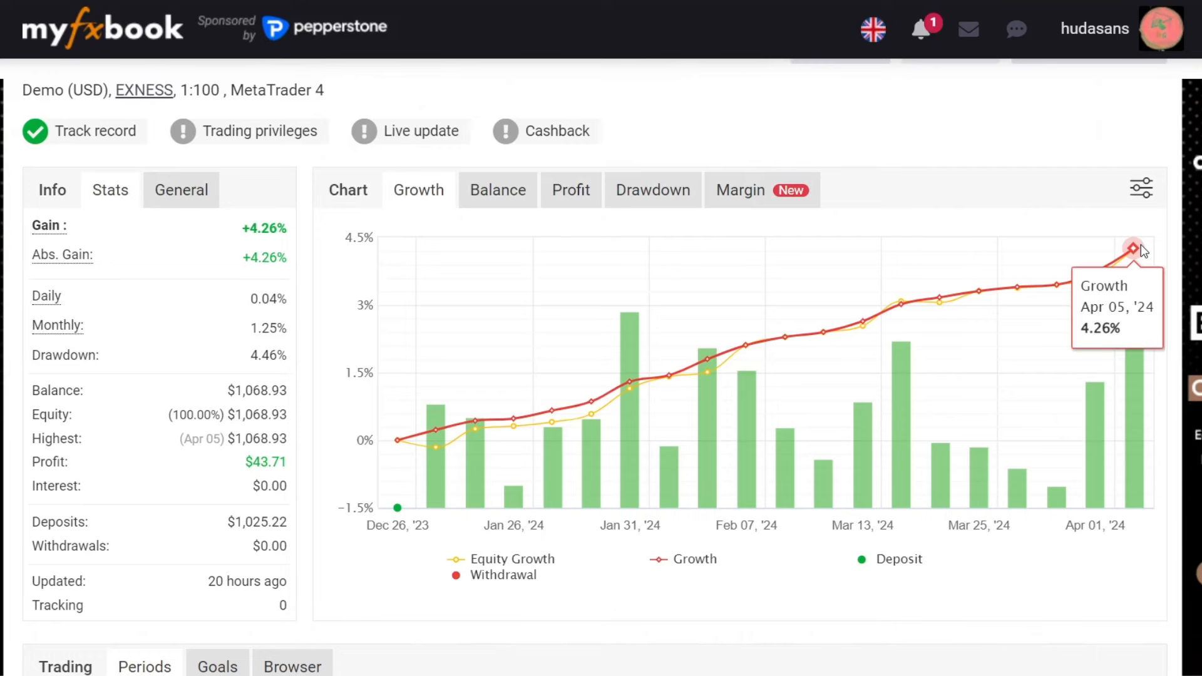
scroll("down", 3)
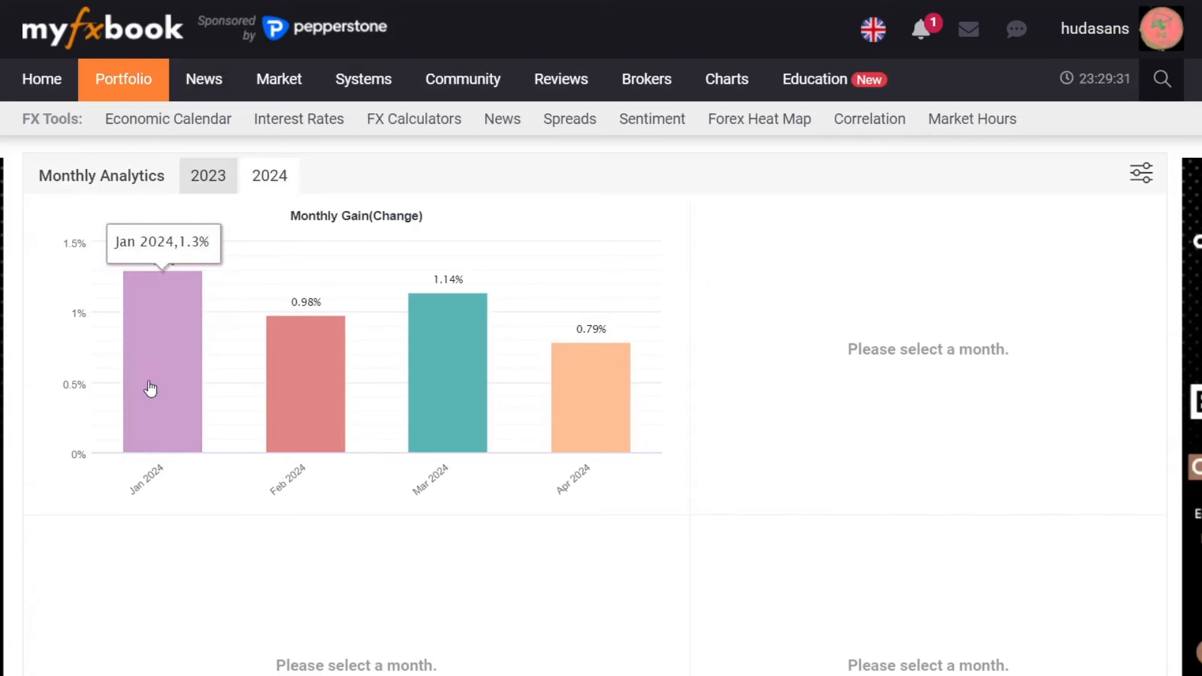
mouse_move(321, 400)
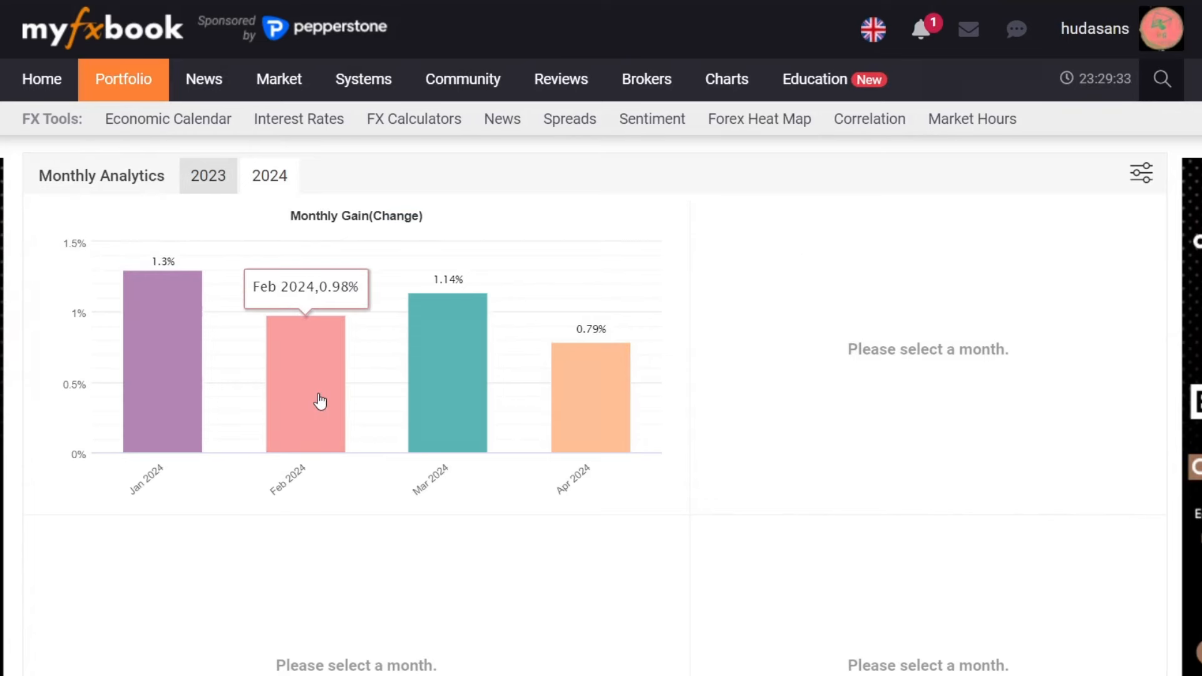
mouse_move(456, 383)
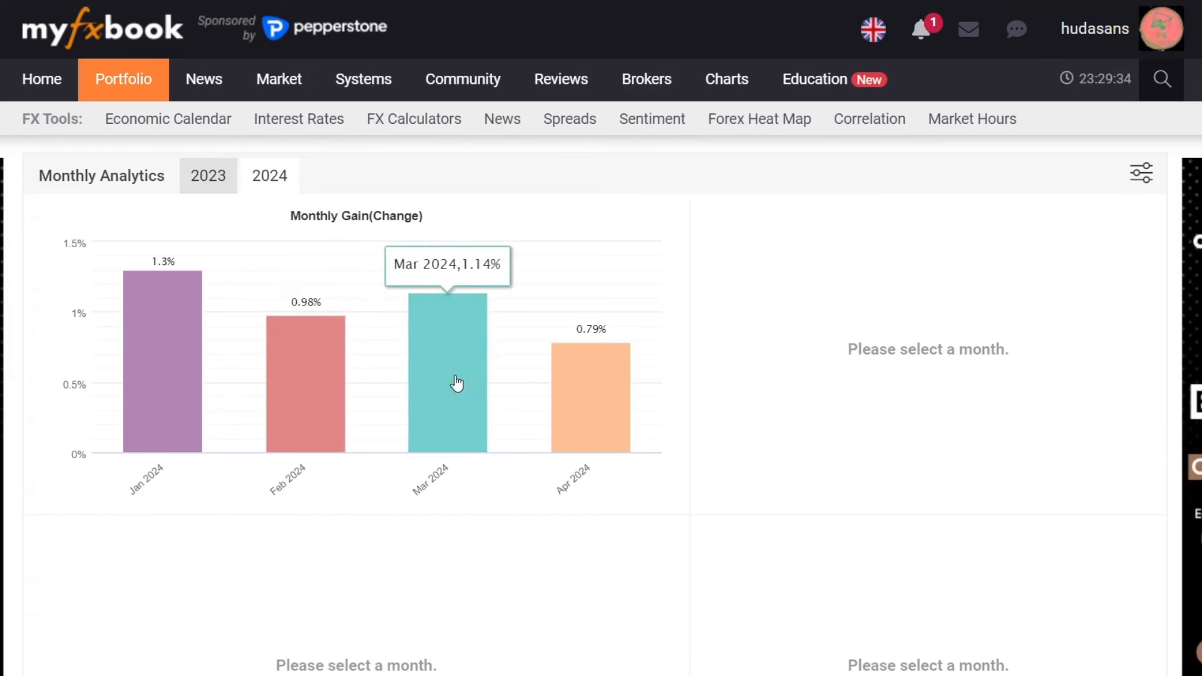
mouse_move(602, 391)
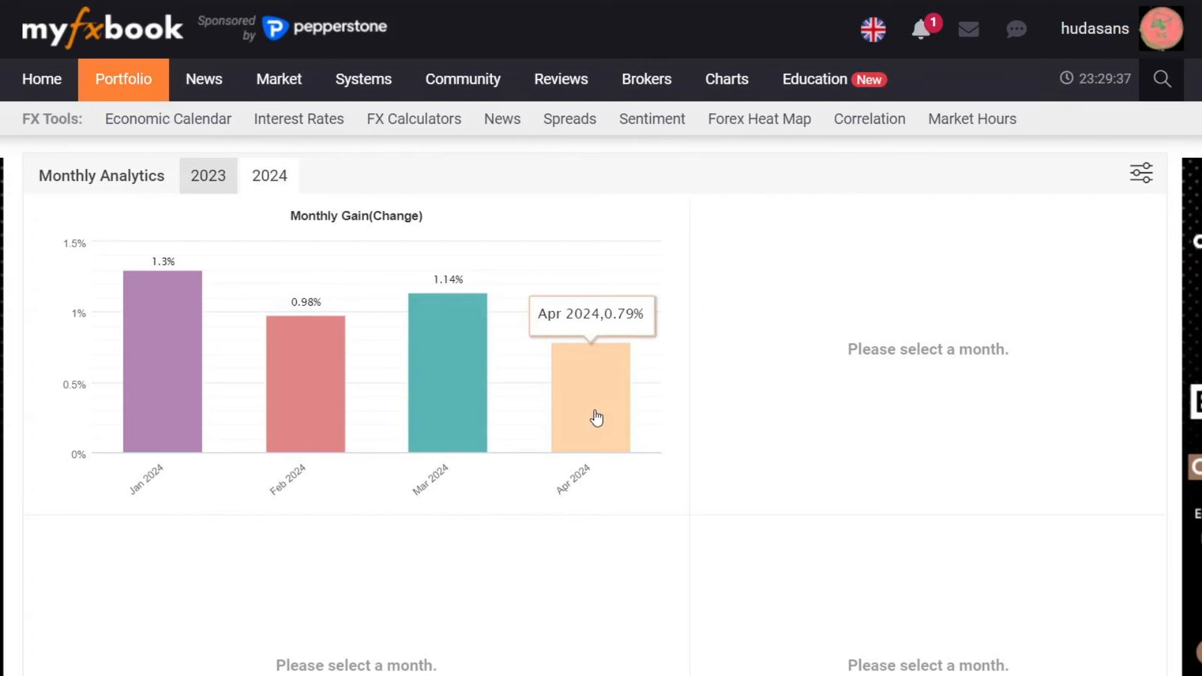
Search the History for 1.08249 and sort trades by Lots, largest first.
scroll("down", 3)
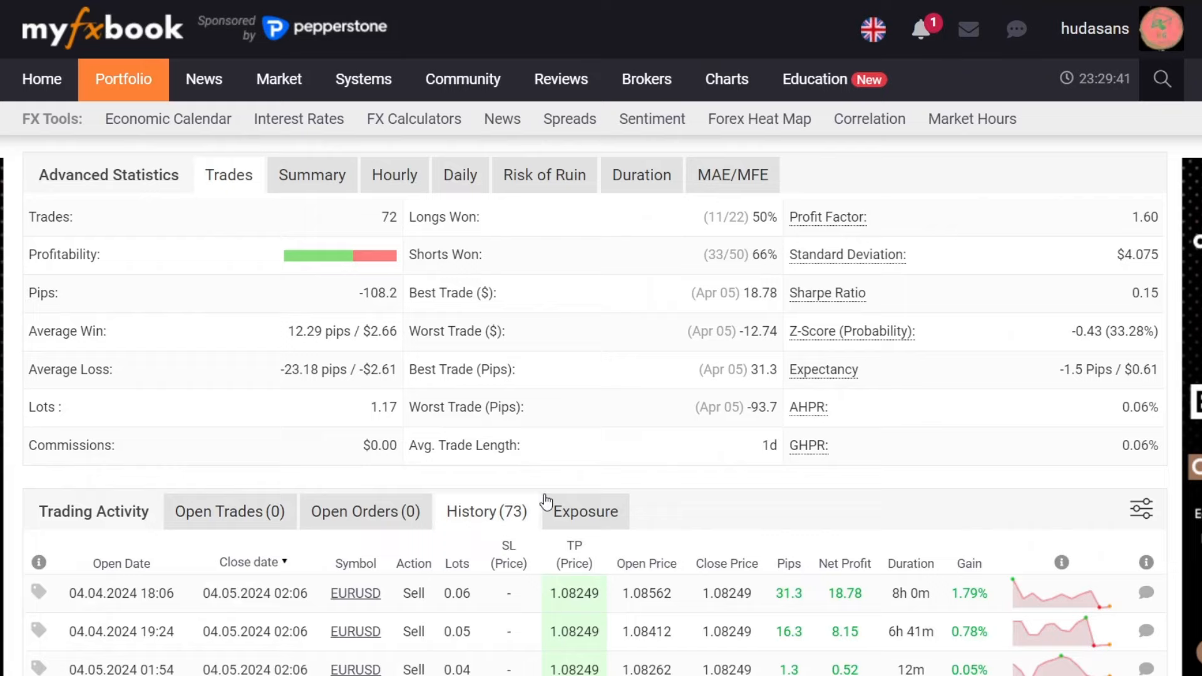
scroll("down", 3)
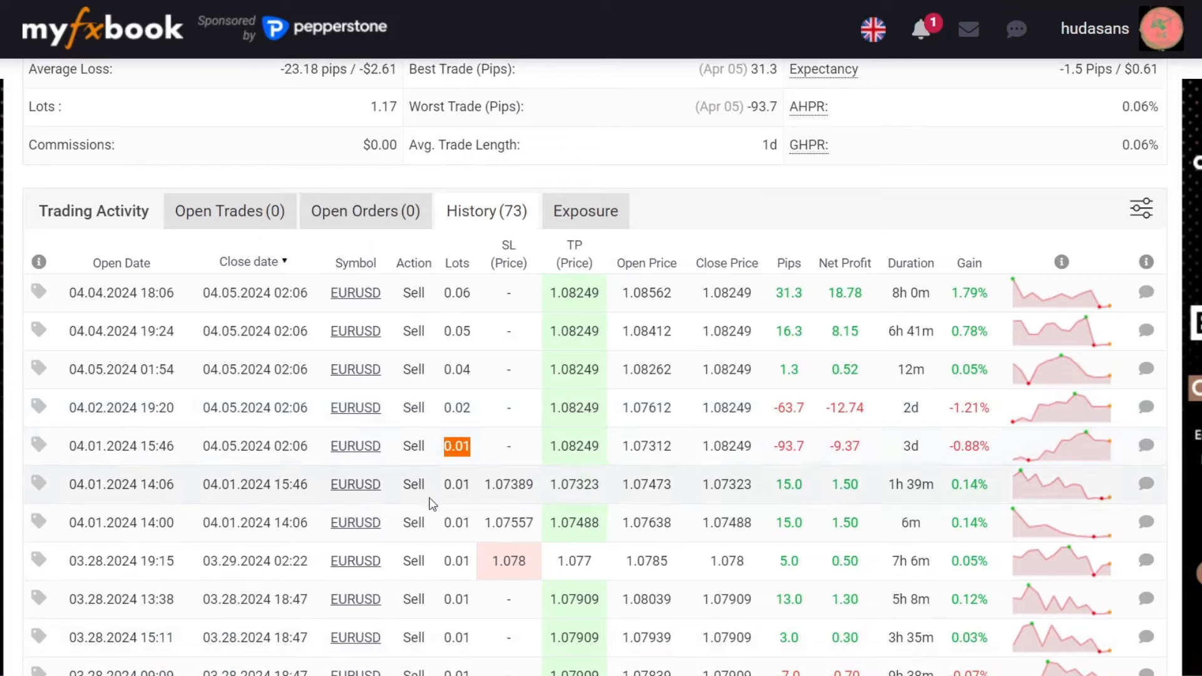
key("Ctrl+f")
type("1.08249")
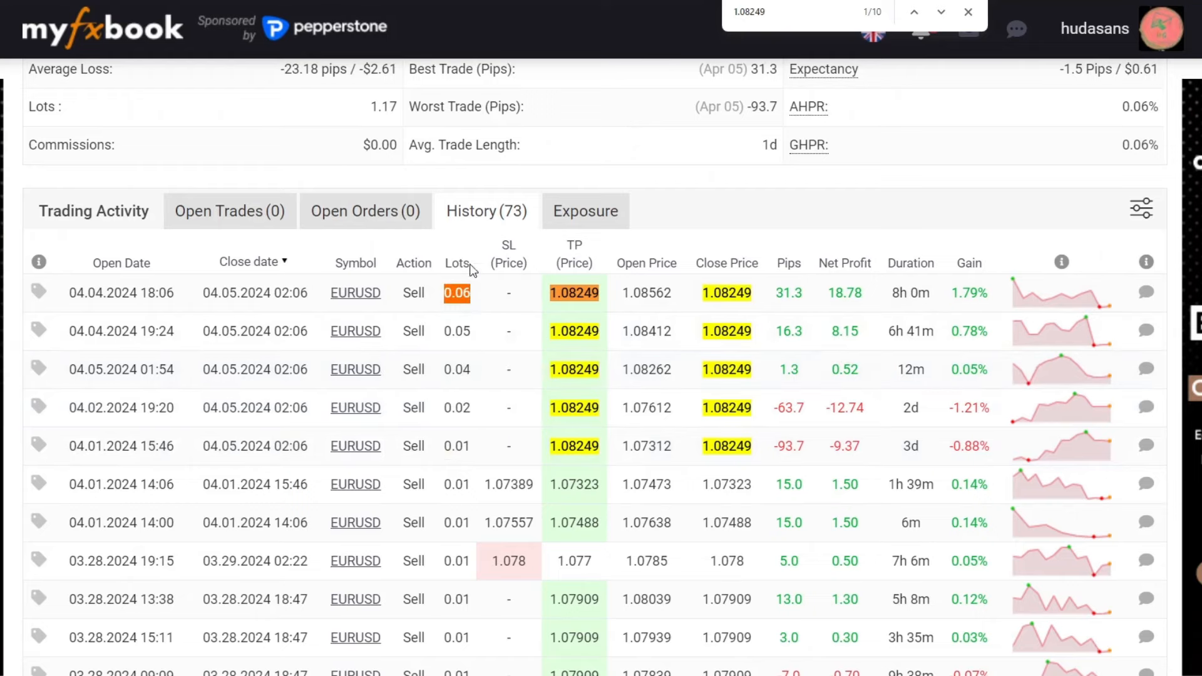
left_click(457, 263)
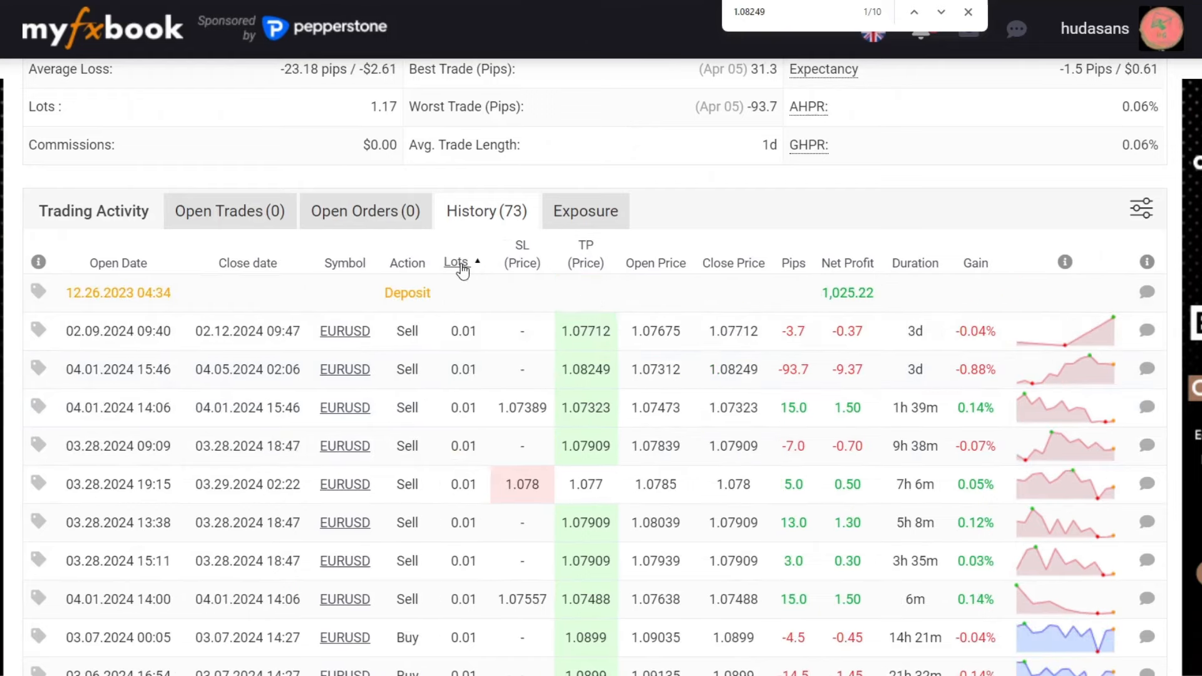
left_click(456, 263)
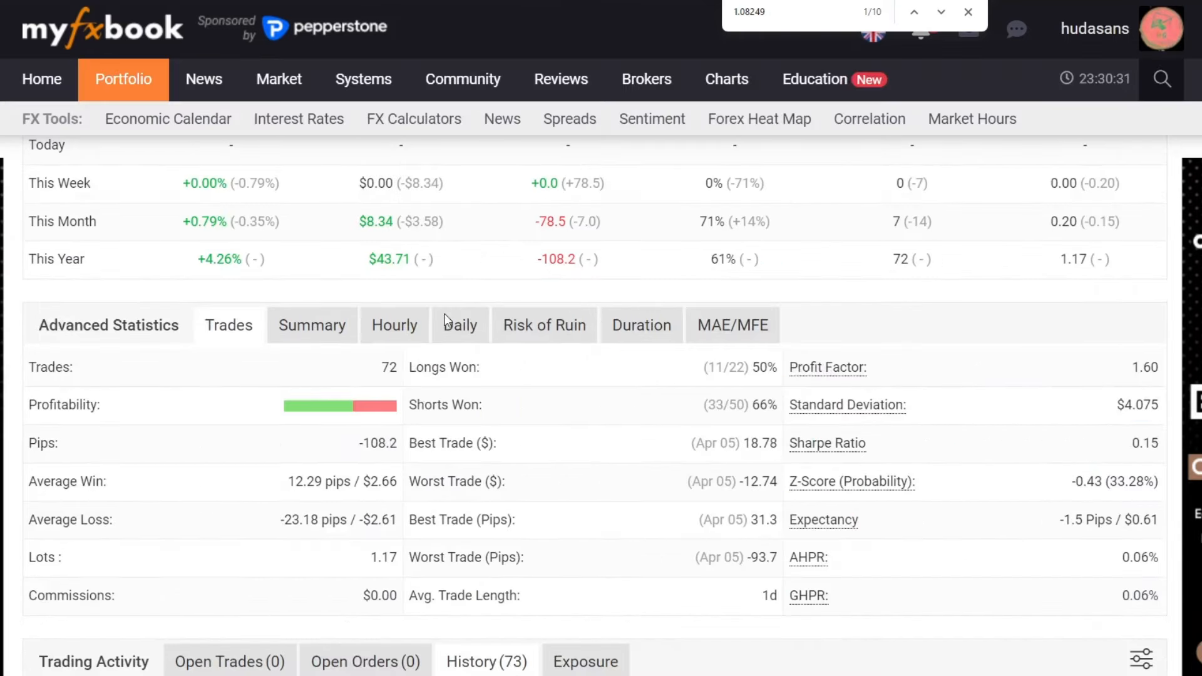
mouse_move(322, 406)
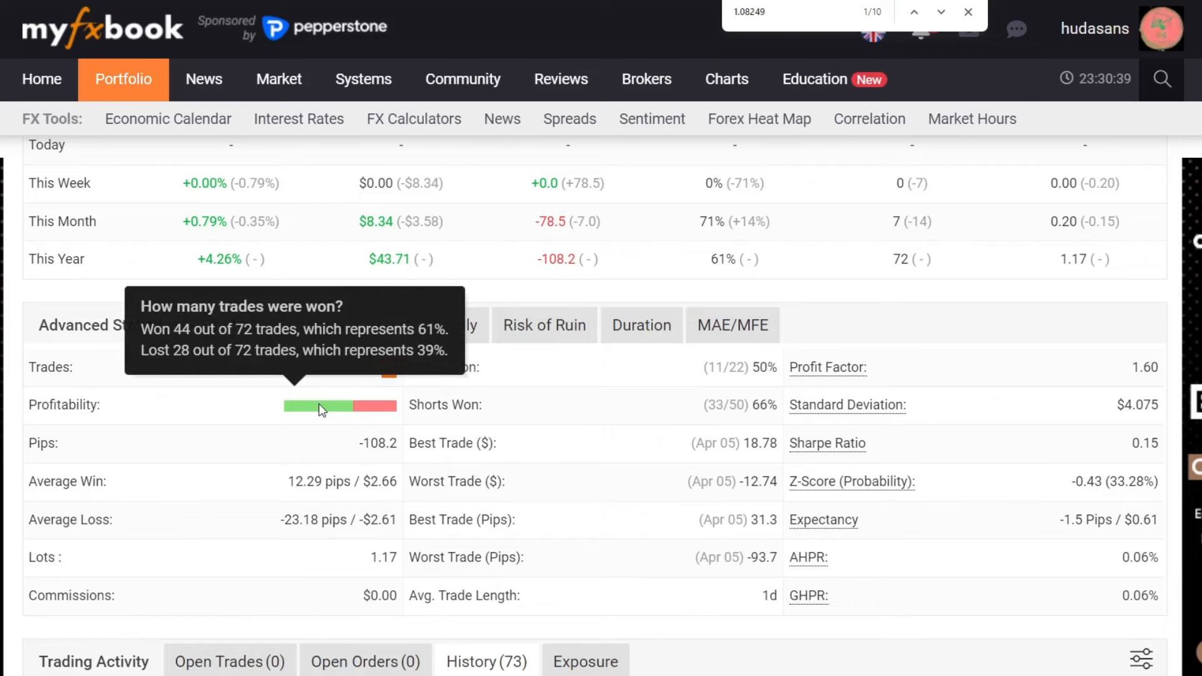
Sort the History by Duration, shortest first, then return to the Advanced Statistics Summary.
scroll("down", 3)
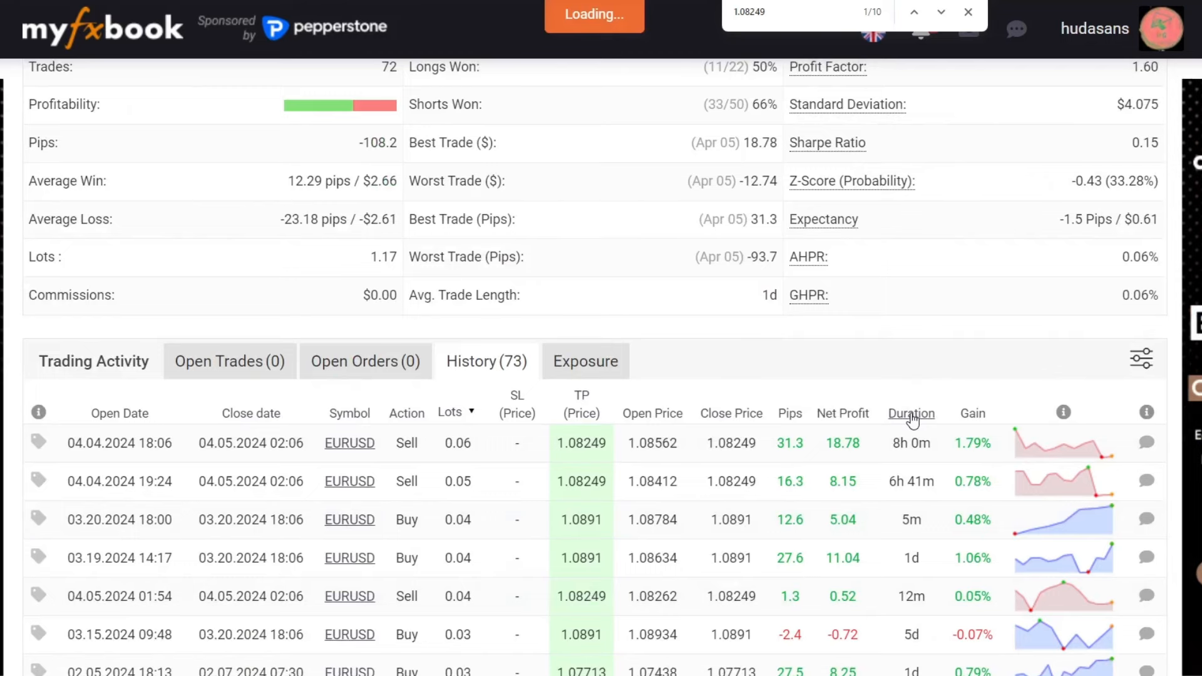
left_click(903, 413)
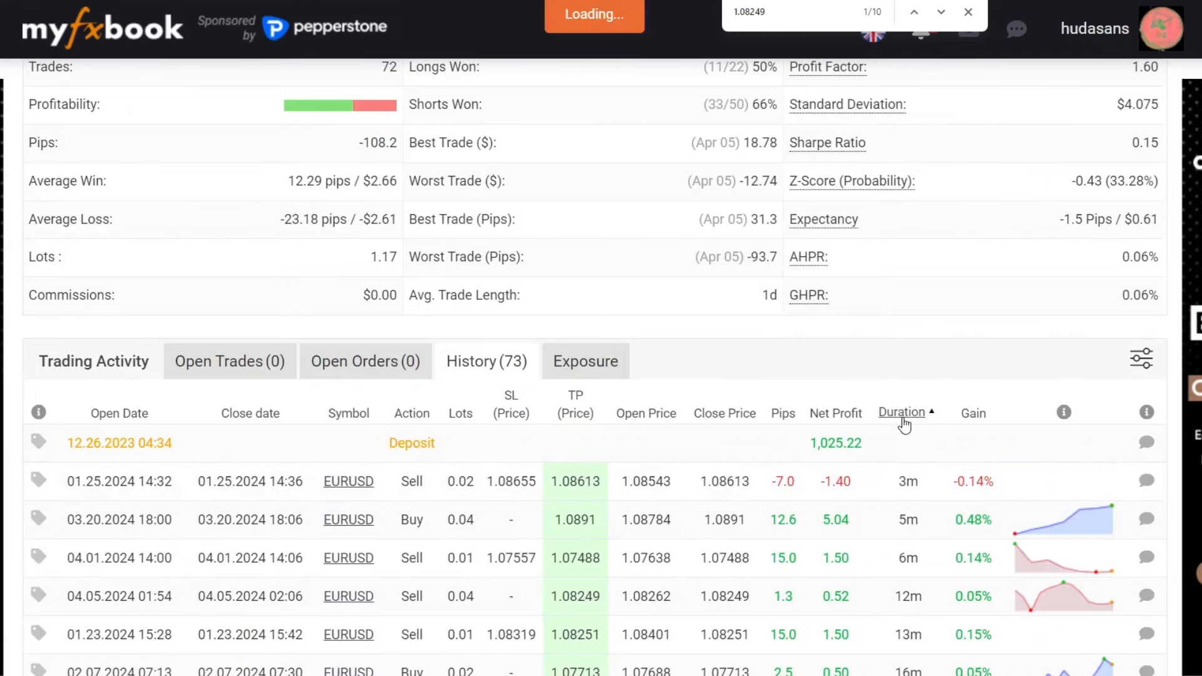
left_click(904, 412)
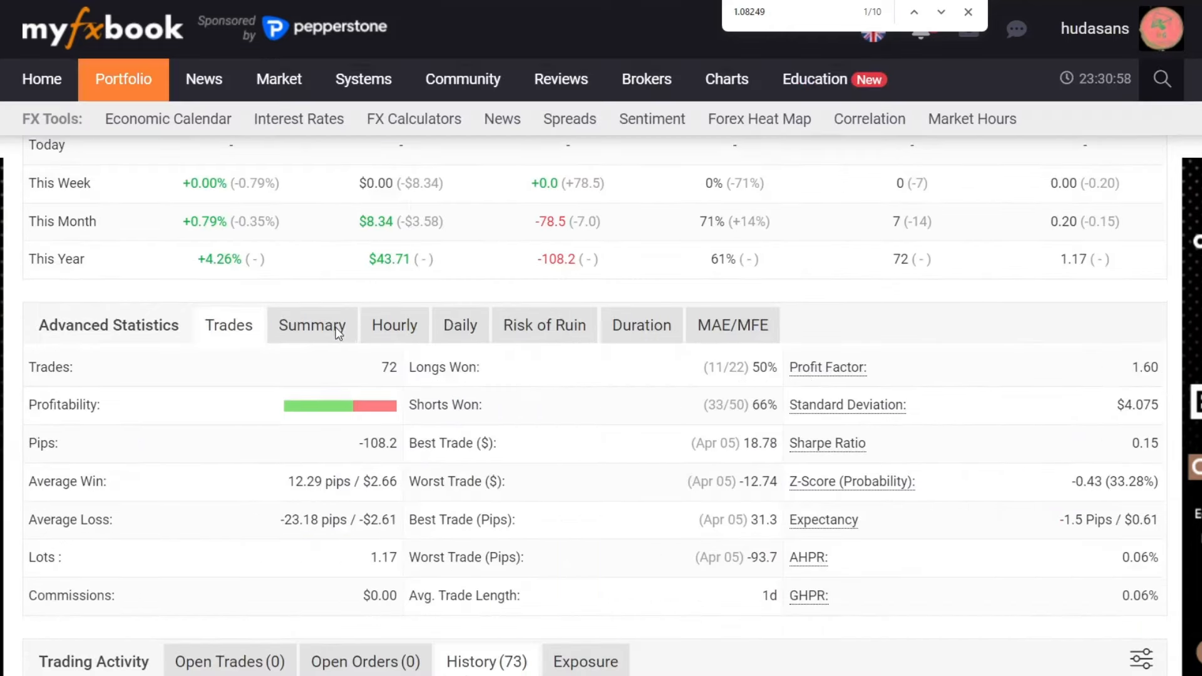
left_click(312, 324)
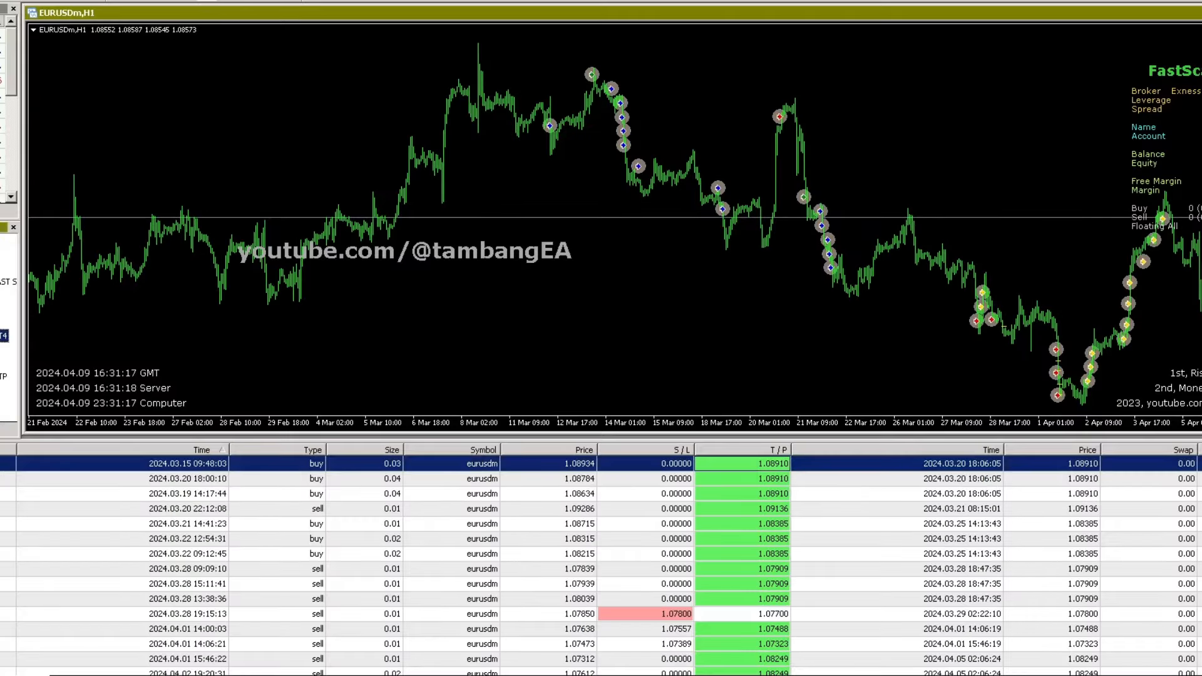
mouse_move(289, 431)
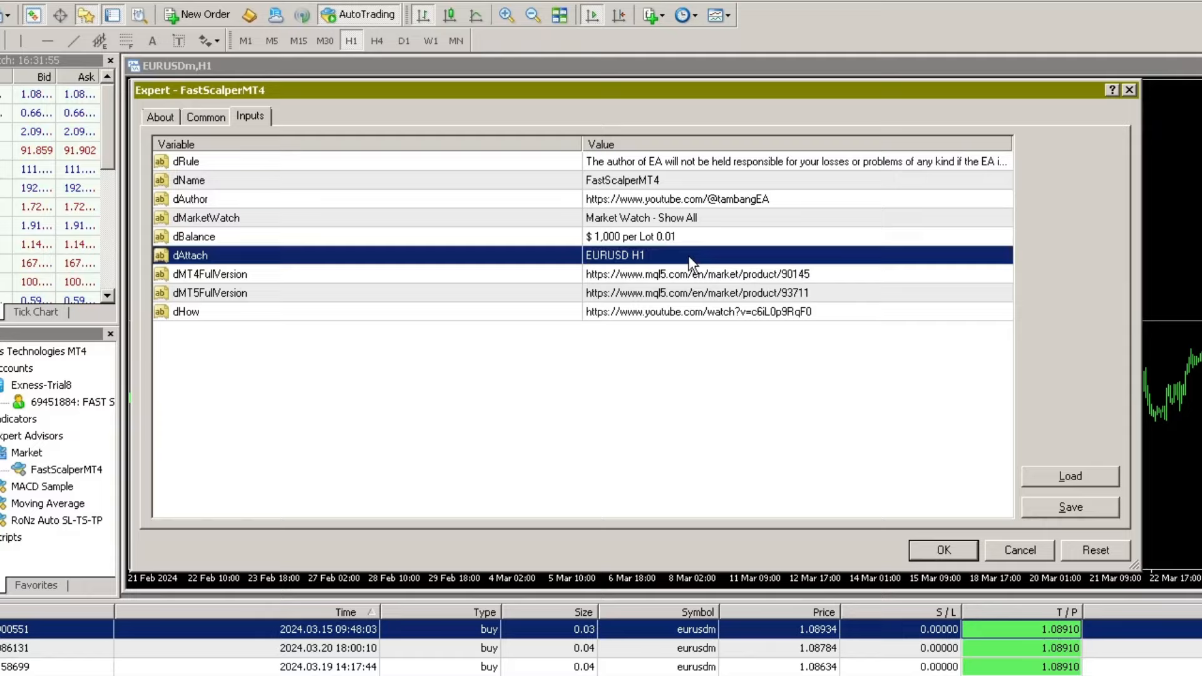
Confirm the FastScalperMT4 inputs with OK, leaving it attached to EURUSD H1.
left_click(943, 550)
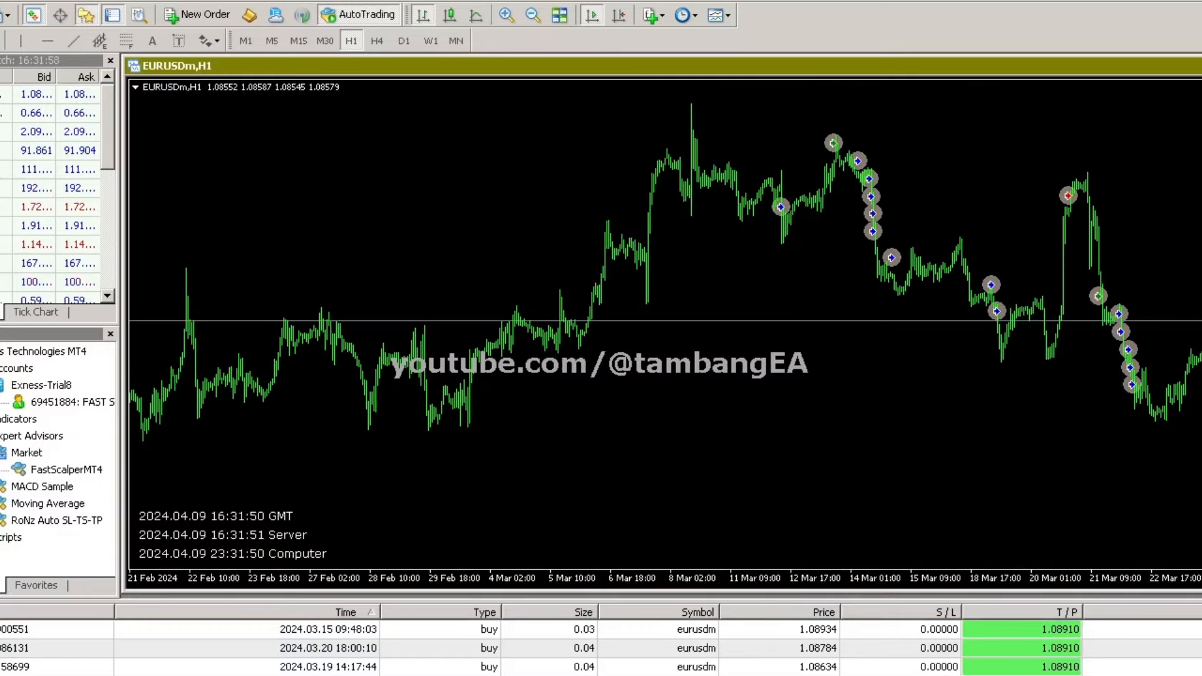